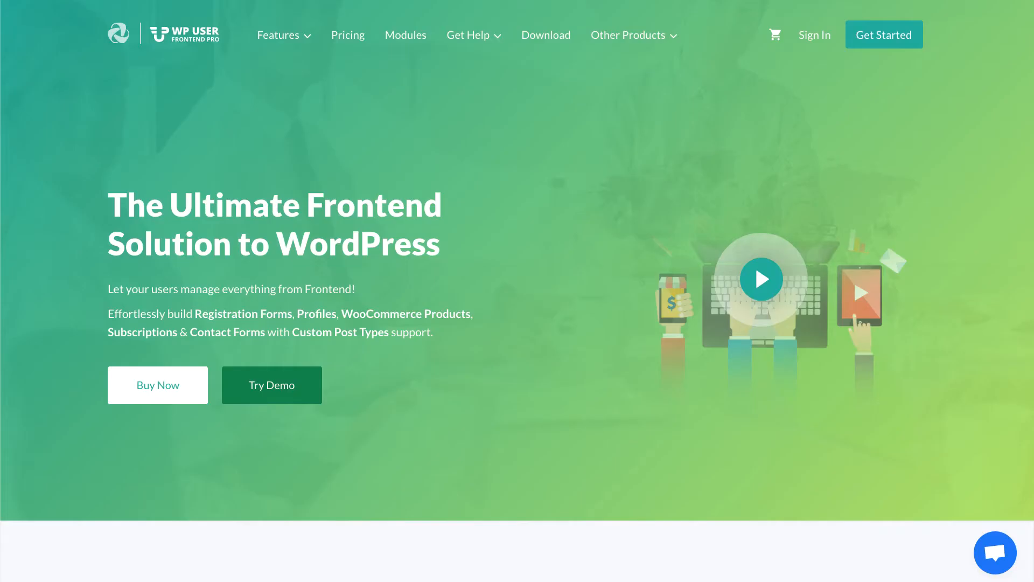
# - Switch on the Social Login & Registration toggle on the User Frontend Modules page
pyautogui.scroll(-3)
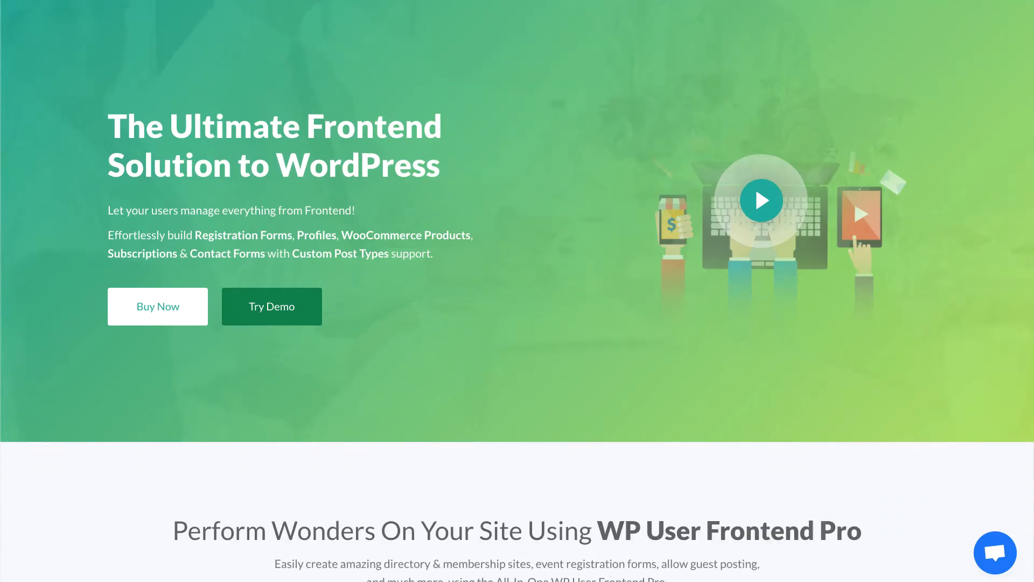
pyautogui.scroll(-3)
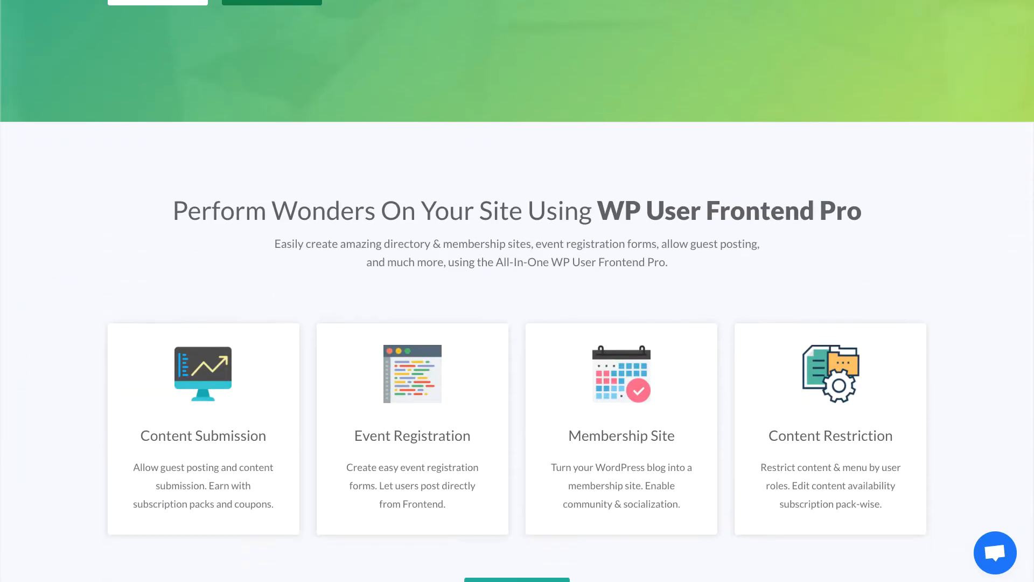
pyautogui.scroll(-3)
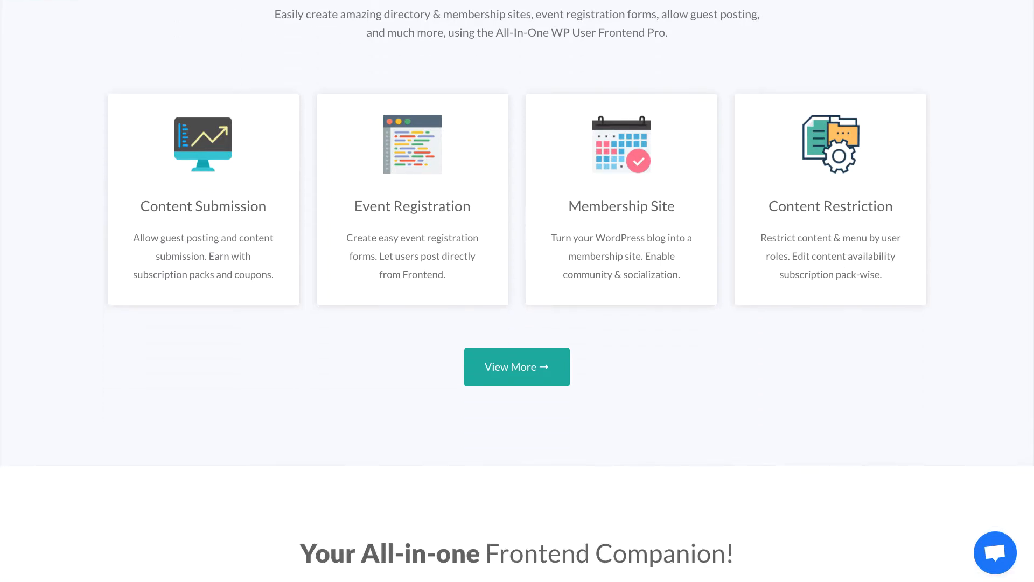
pyautogui.scroll(-3)
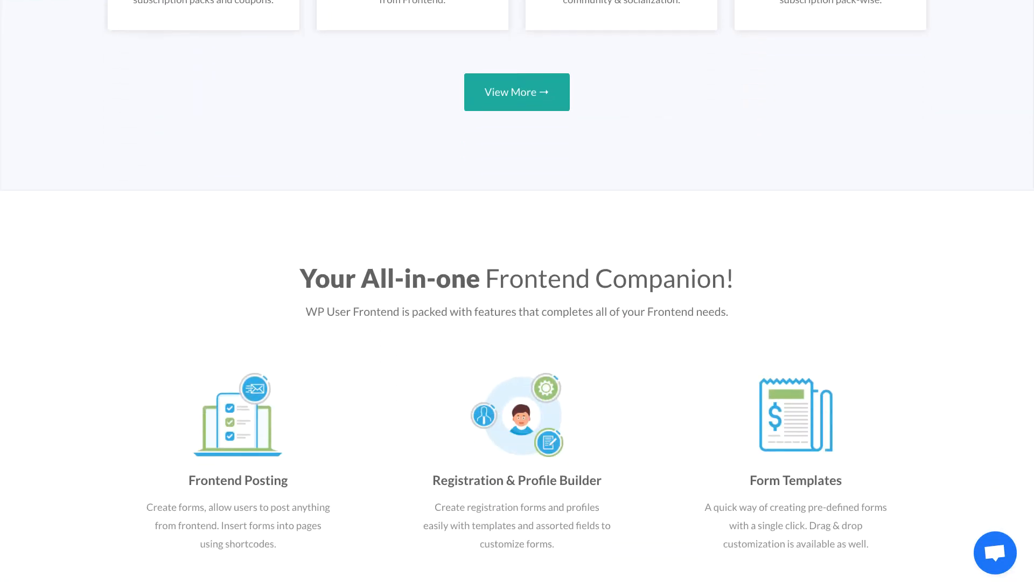
pyautogui.scroll(-3)
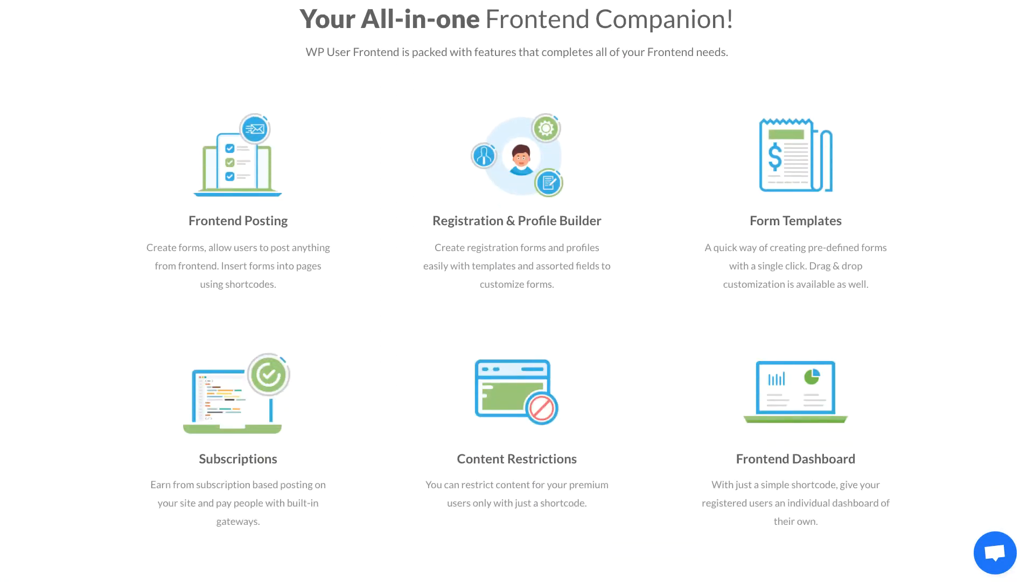
pyautogui.scroll(-3)
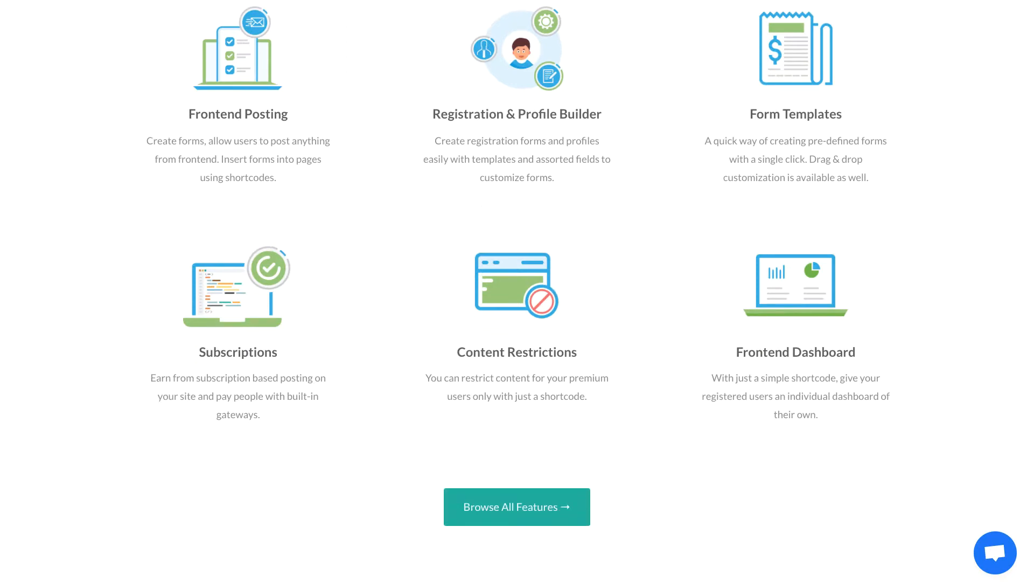
pyautogui.scroll(-3)
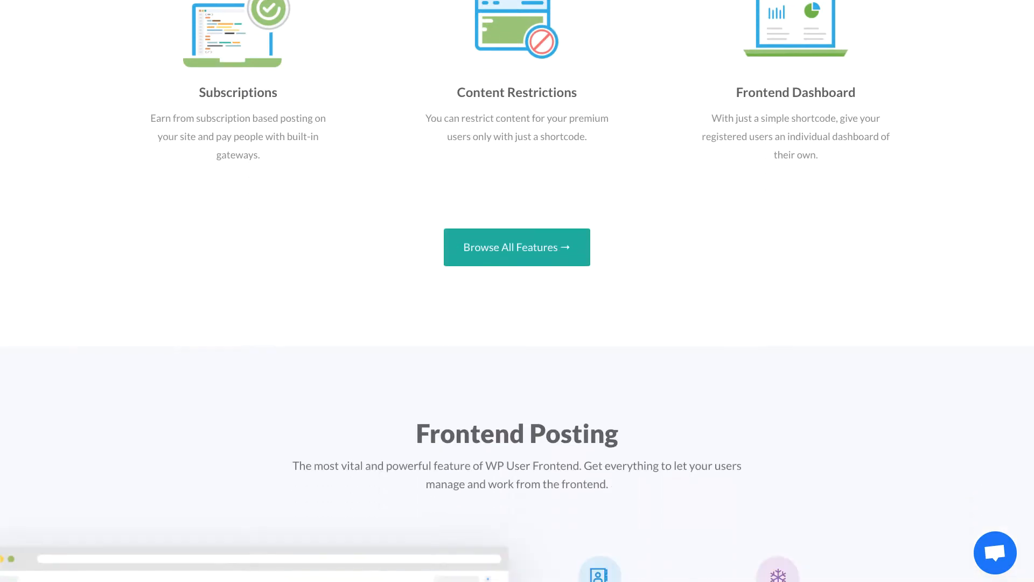
pyautogui.scroll(-3)
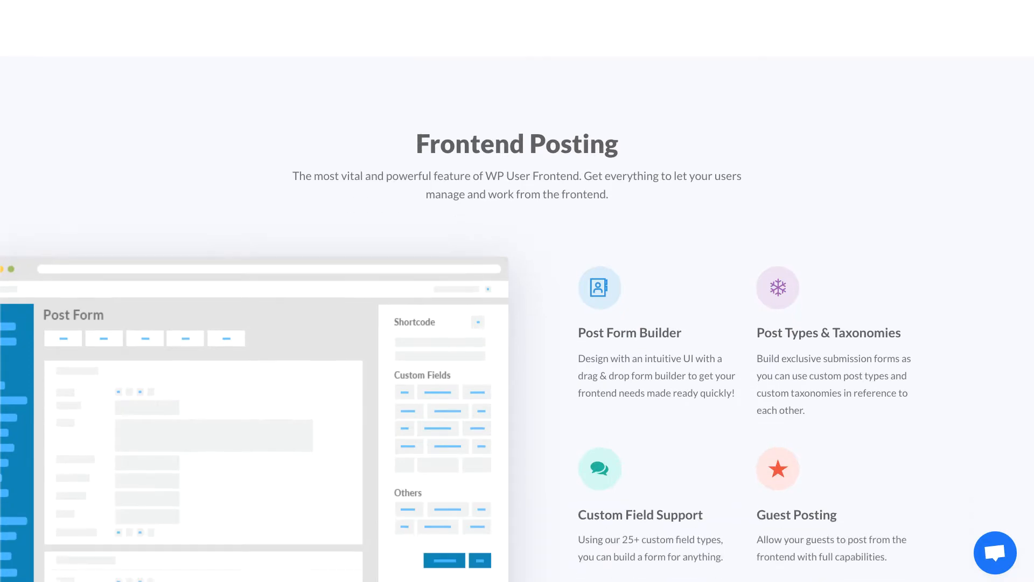
pyautogui.scroll(-3)
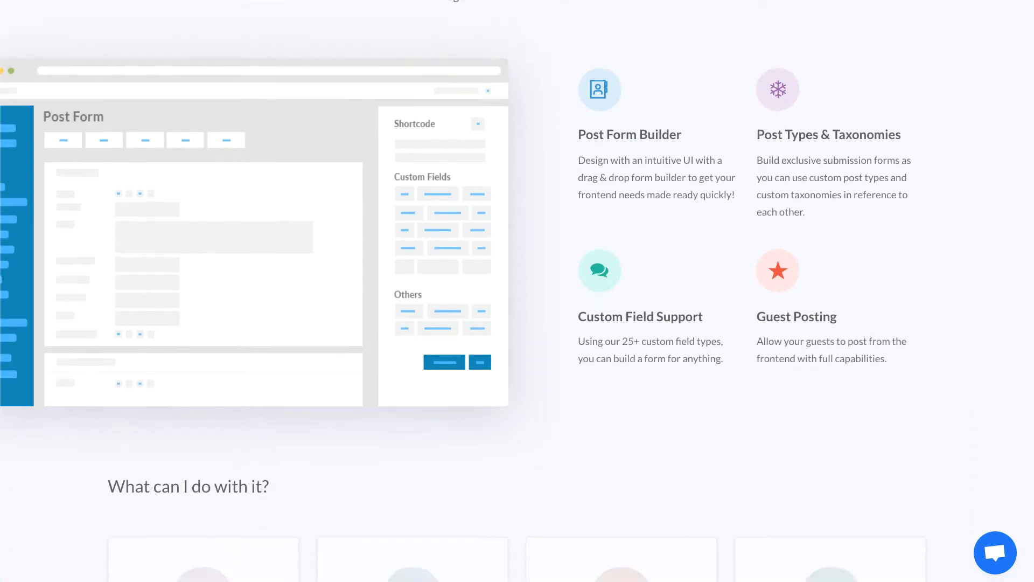
pyautogui.scroll(-3)
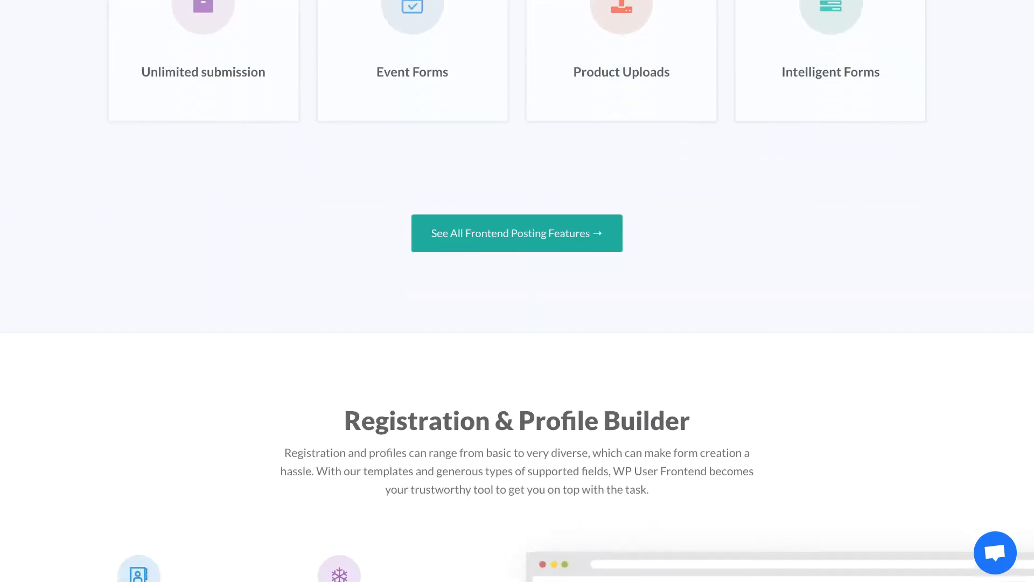
pyautogui.scroll(-3)
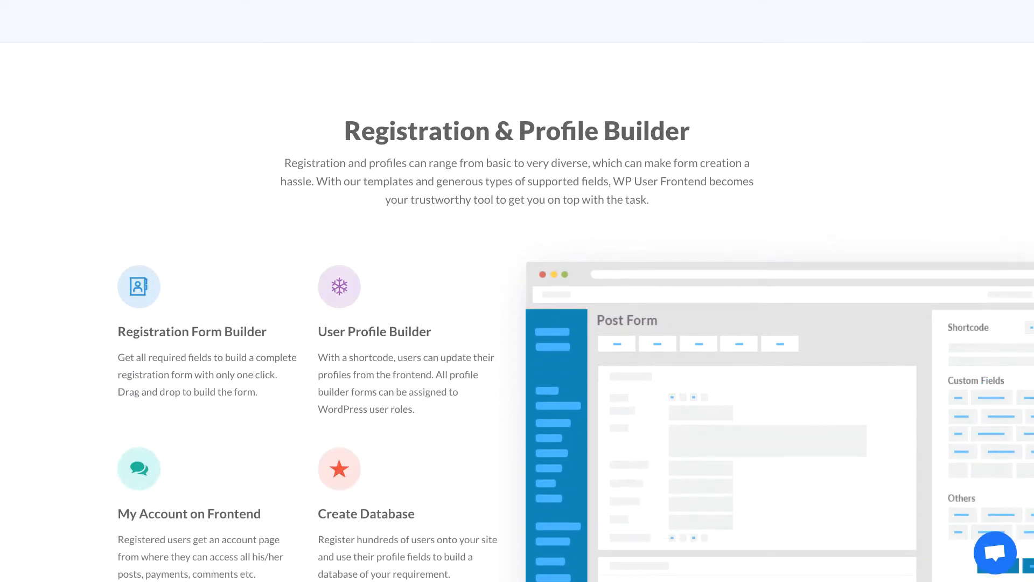
pyautogui.scroll(-3)
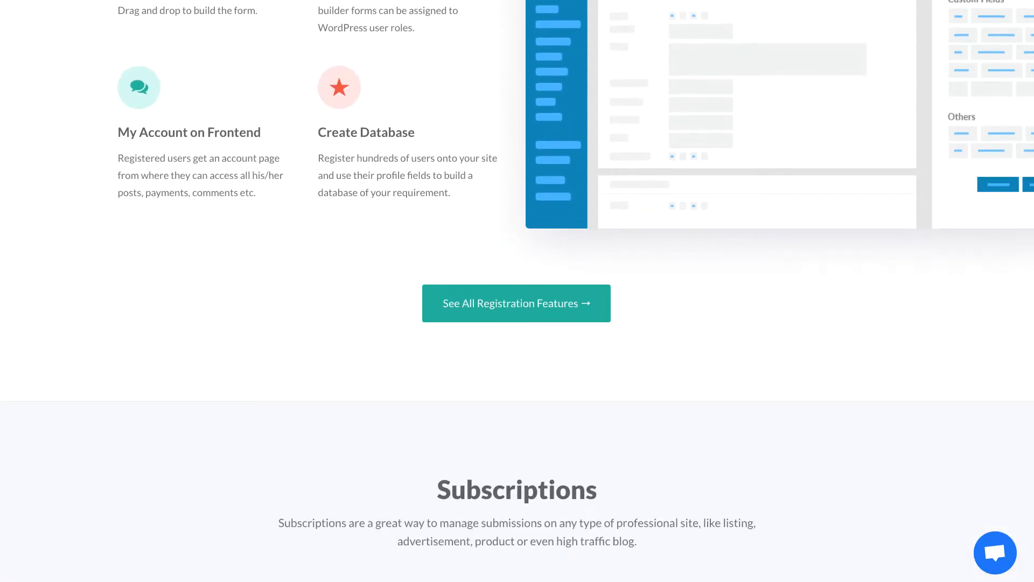
pyautogui.scroll(-3)
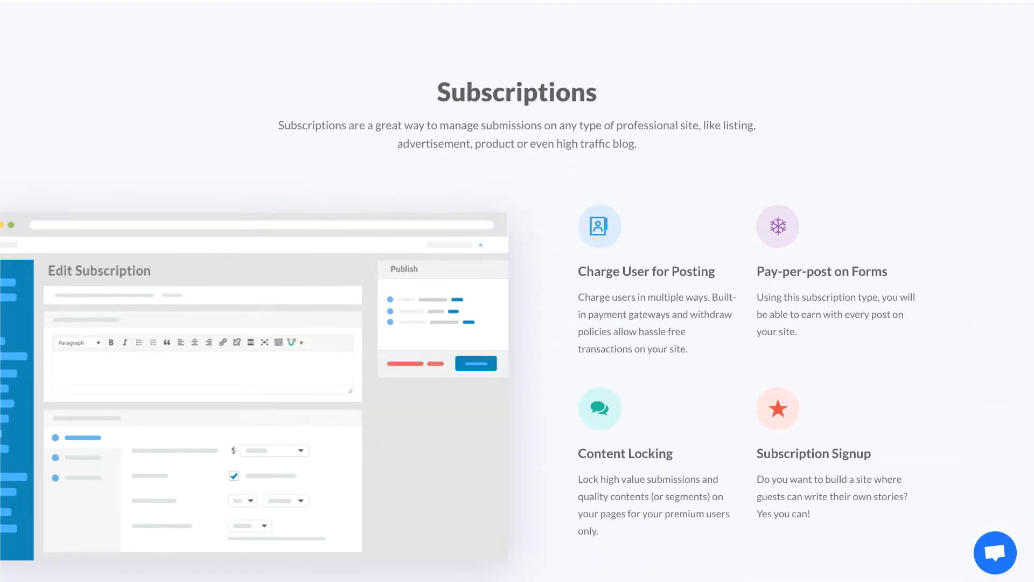
pyautogui.scroll(-3)
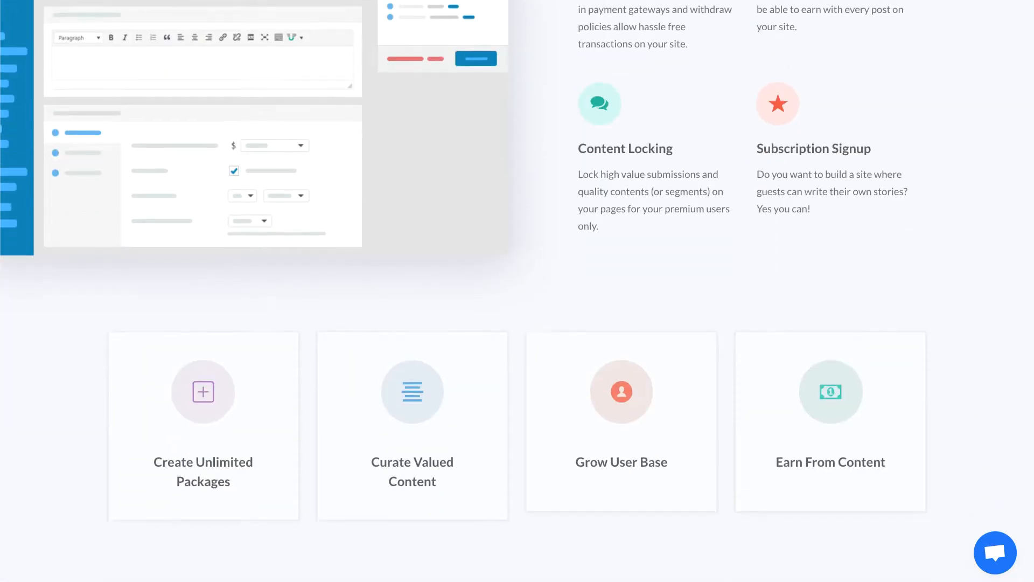
pyautogui.scroll(-3)
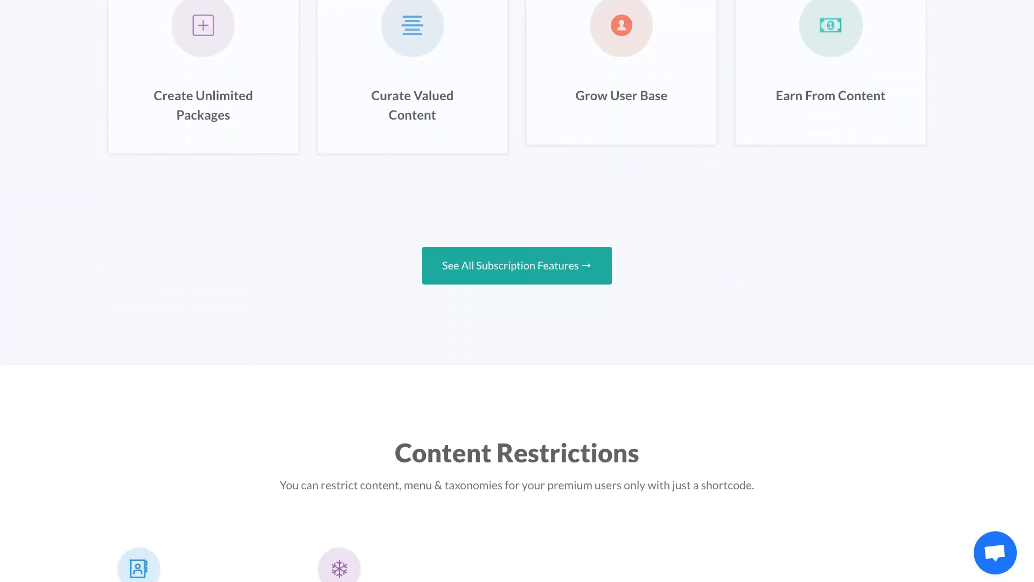
pyautogui.scroll(-3)
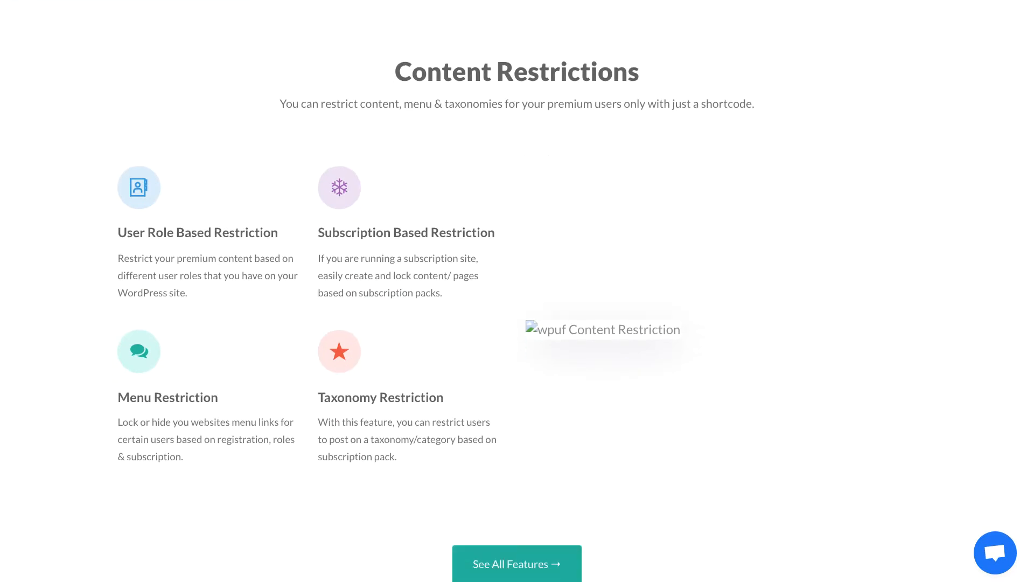
pyautogui.scroll(-3)
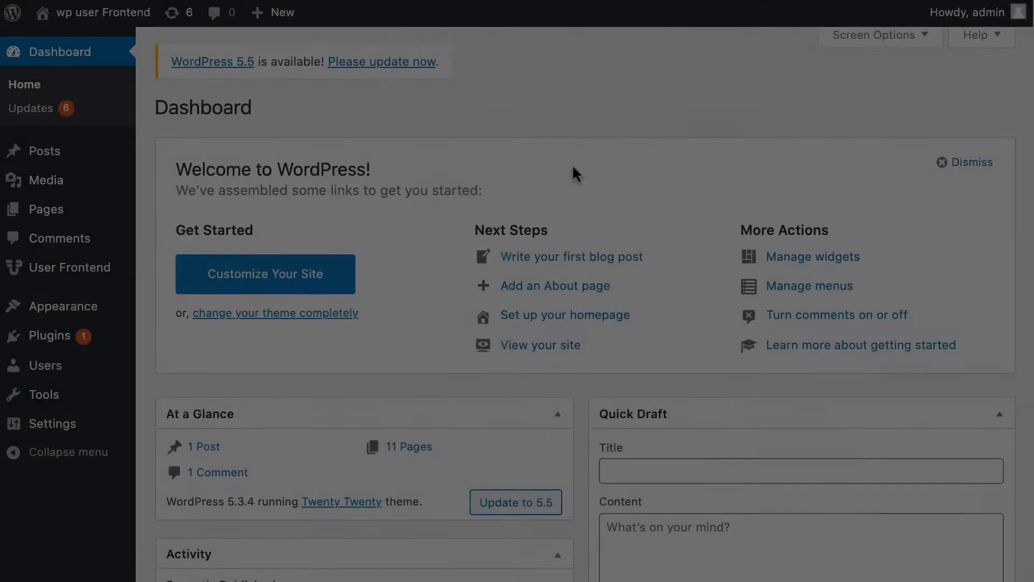
pyautogui.scroll(-3)
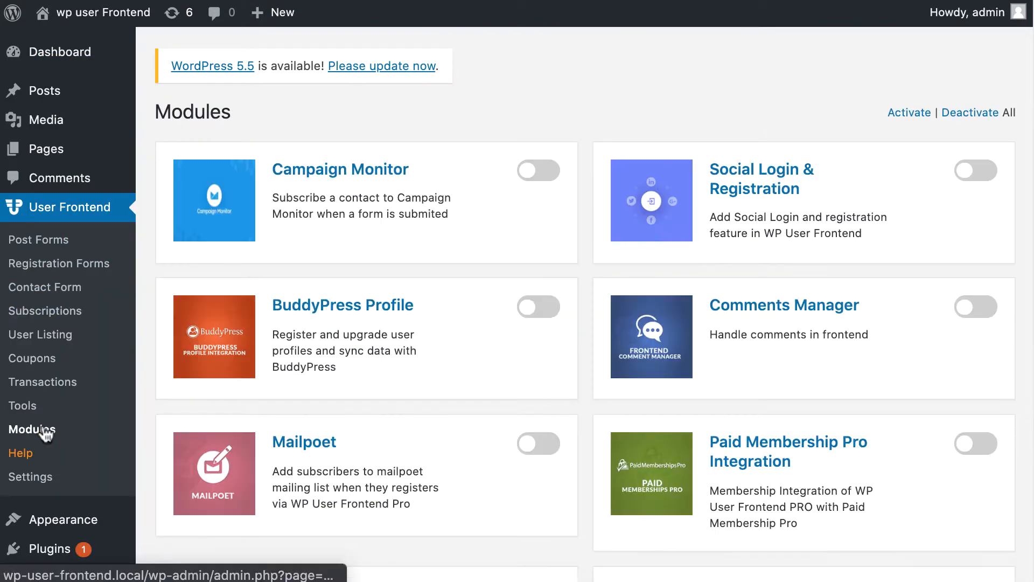
pyautogui.click(976, 170)
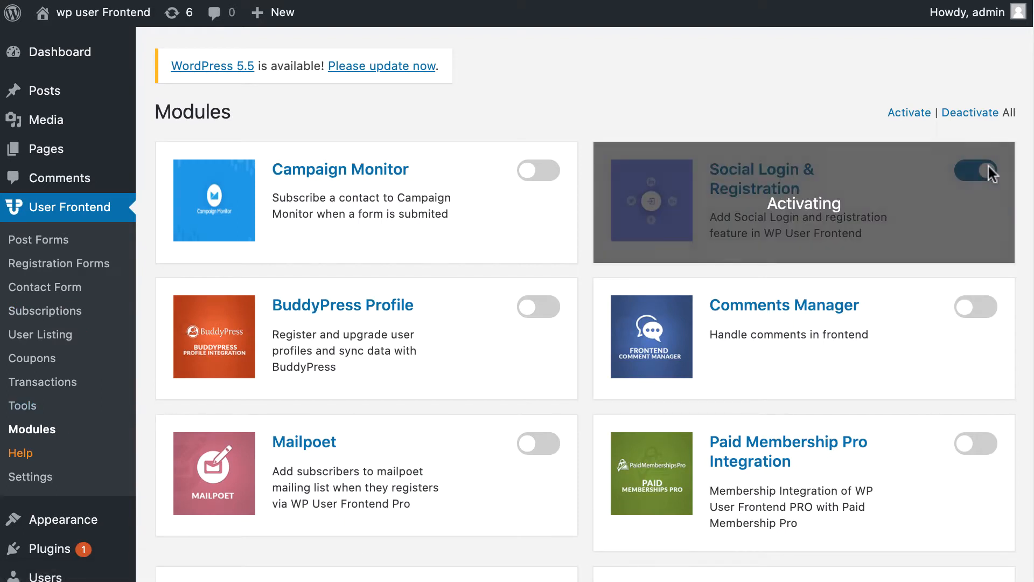
pyautogui.click(976, 171)
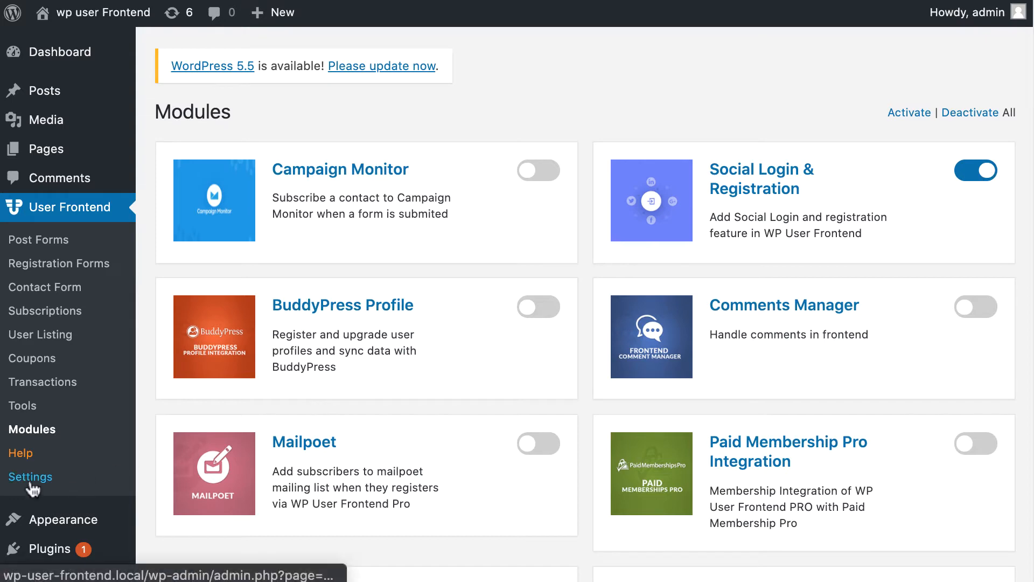
# - Reach the Social Login settings of User Frontend and follow the Create an App link for Facebook
pyautogui.click(30, 476)
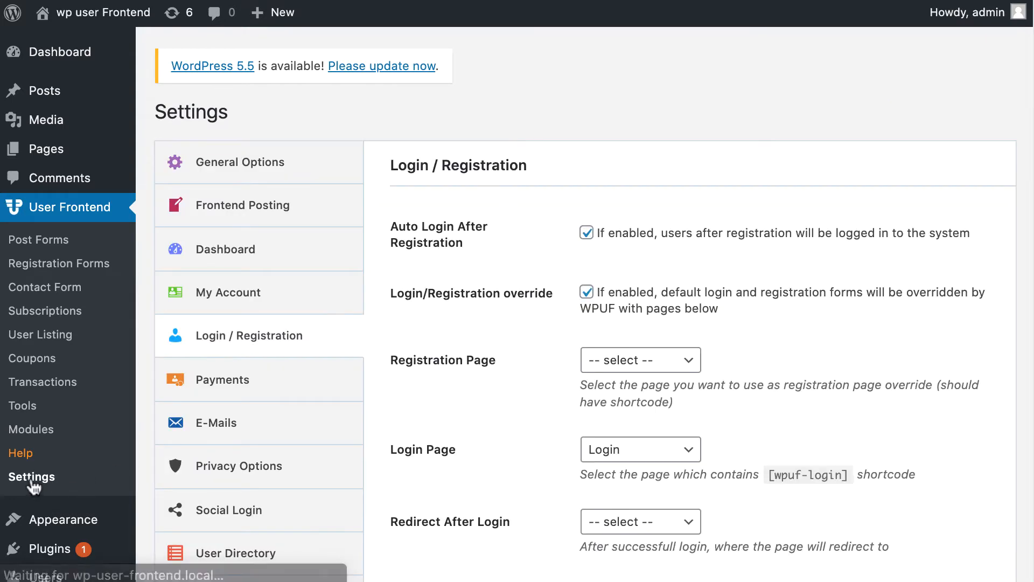
pyautogui.click(228, 509)
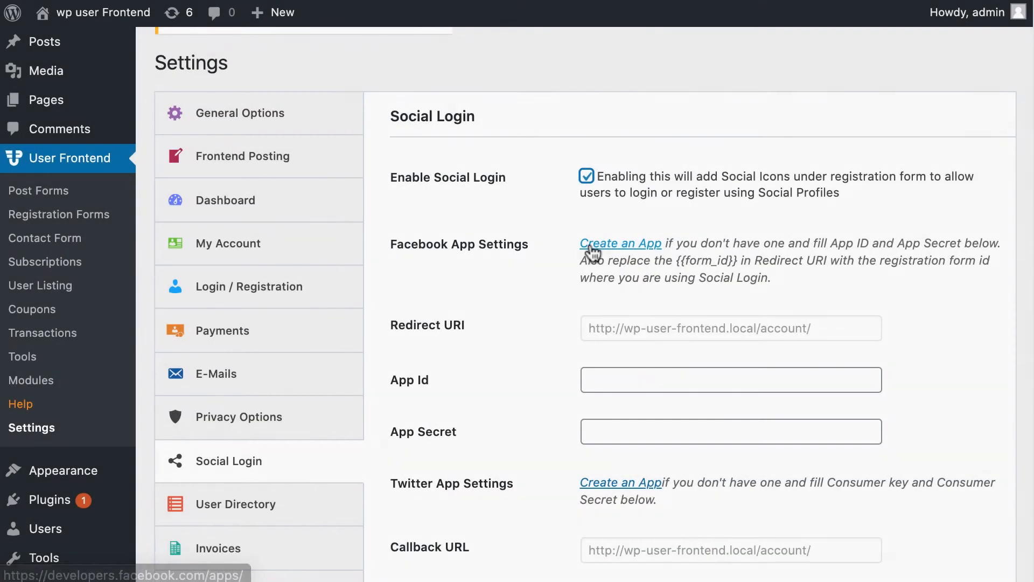
pyautogui.click(619, 244)
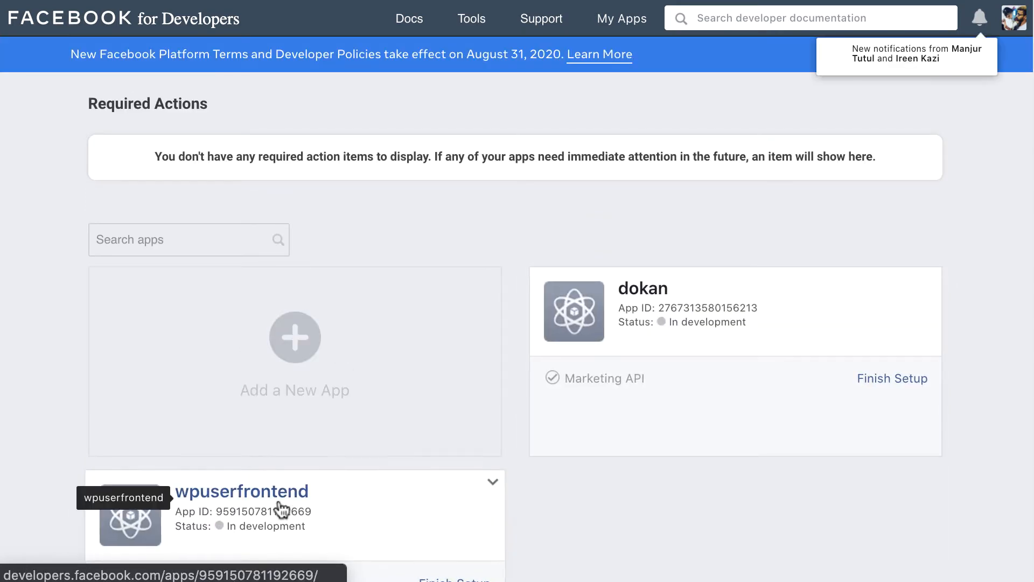
# - Take the wpuserfrontend app's id and secret from Facebook for Developers into the App Id and App Secret fields
pyautogui.click(242, 492)
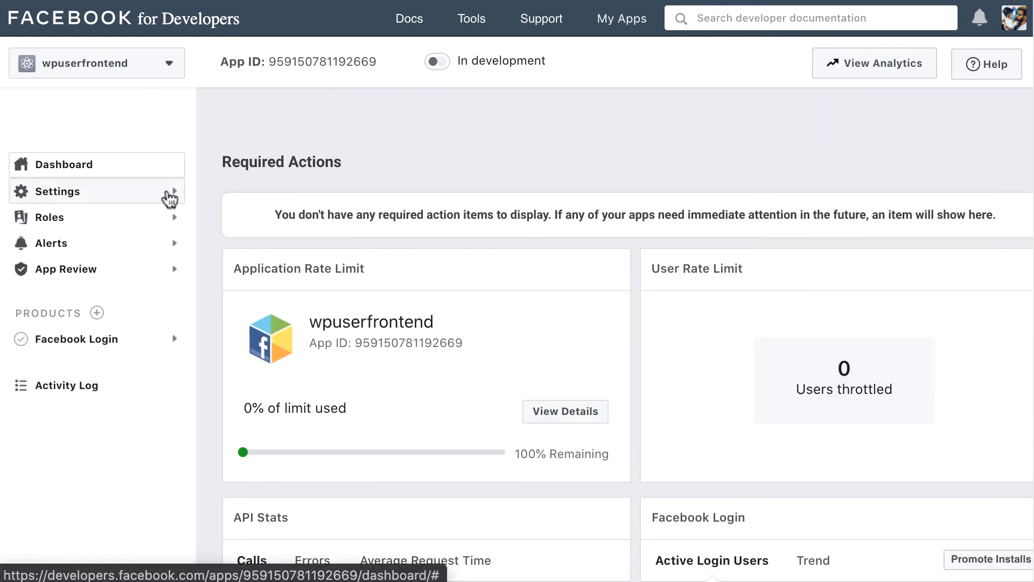
pyautogui.click(57, 192)
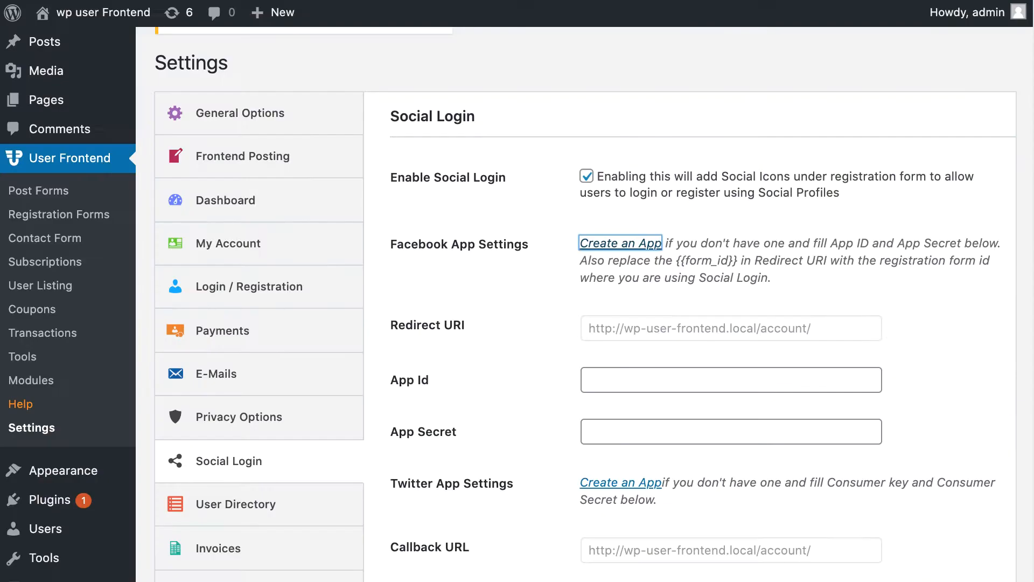
pyautogui.click(619, 243)
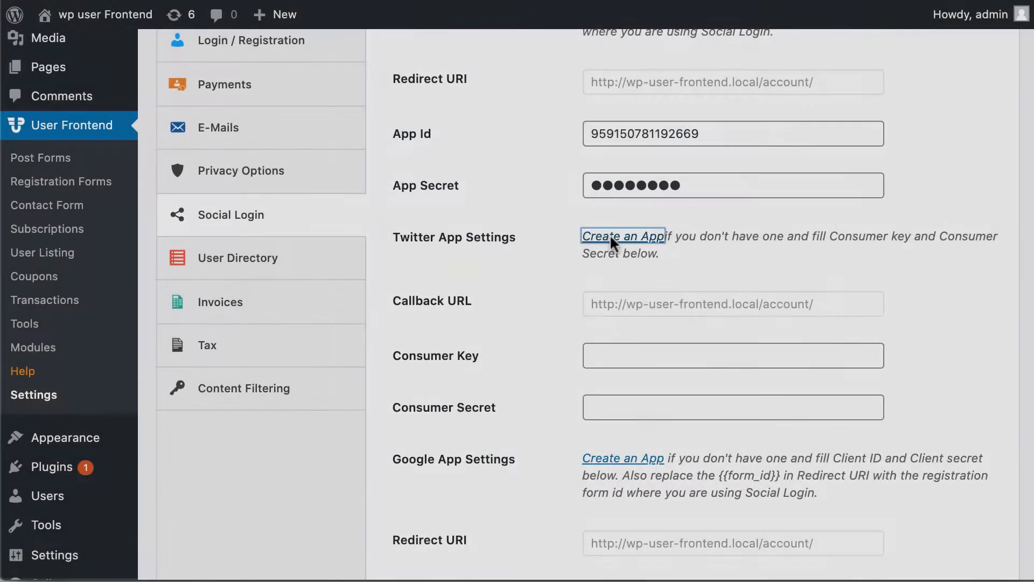
pyautogui.click(622, 236)
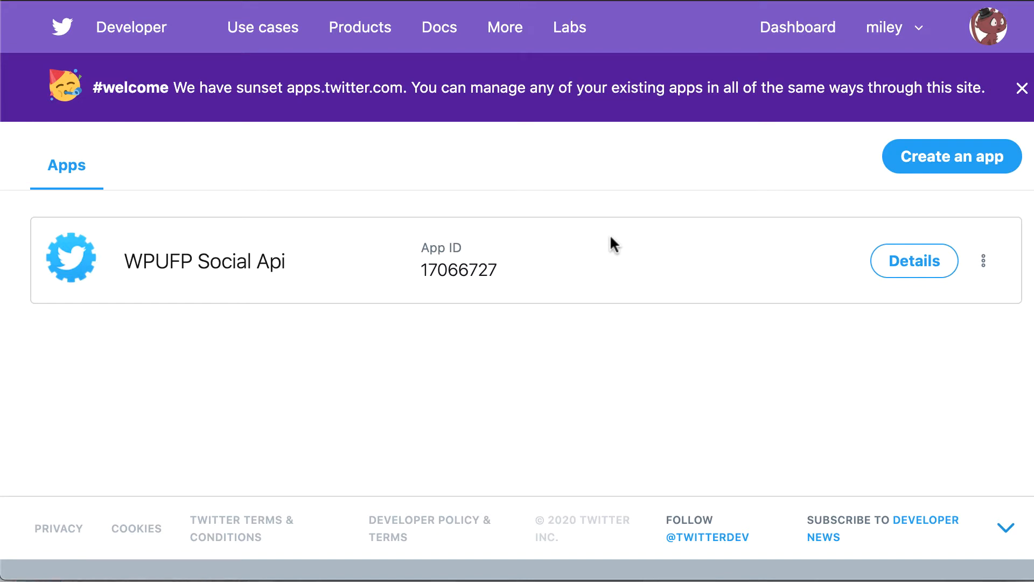
pyautogui.moveTo(301, 263)
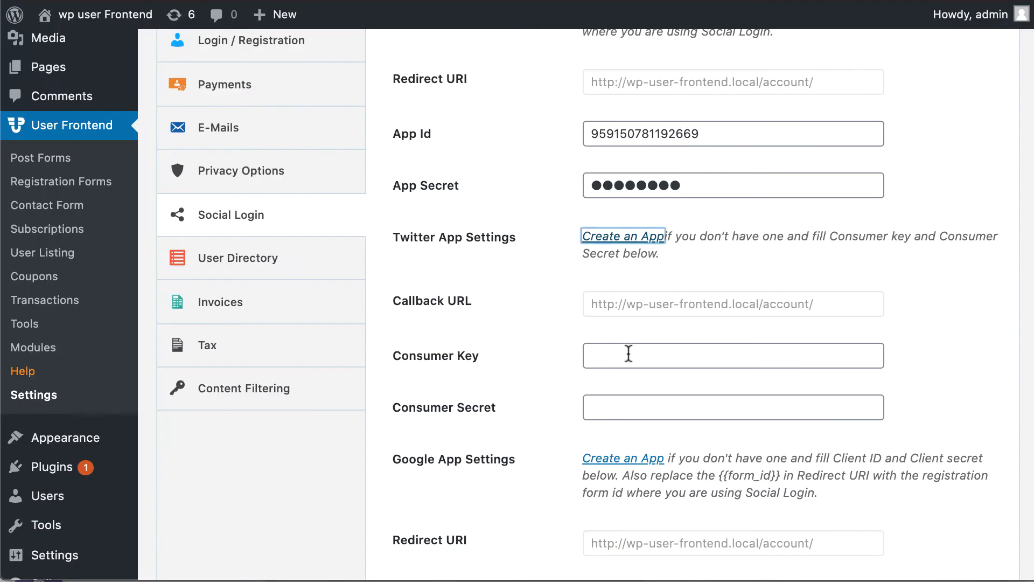
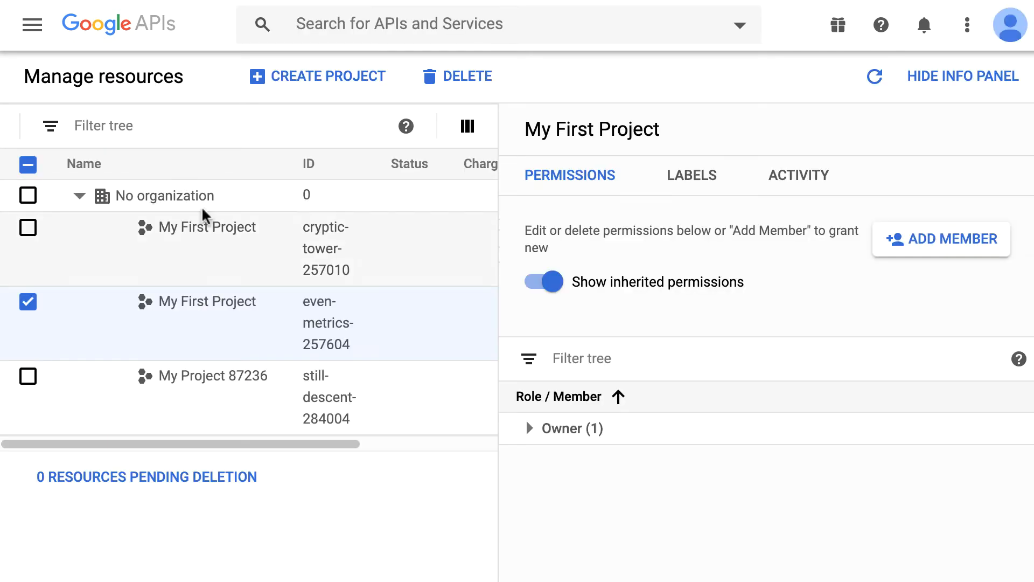
# - Create a new Google APIs project named wpuf
pyautogui.click(317, 76)
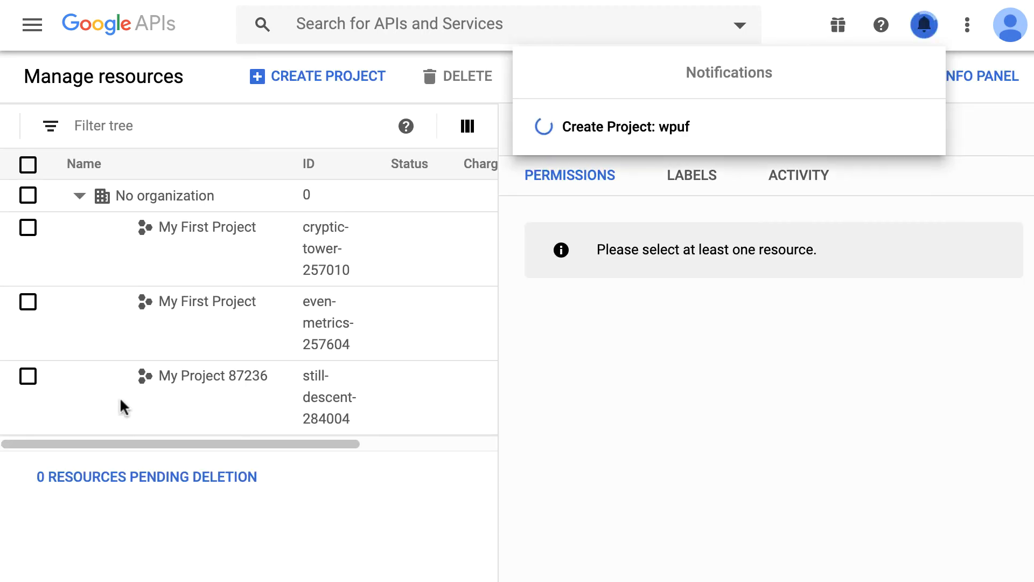
pyautogui.moveTo(282, 384)
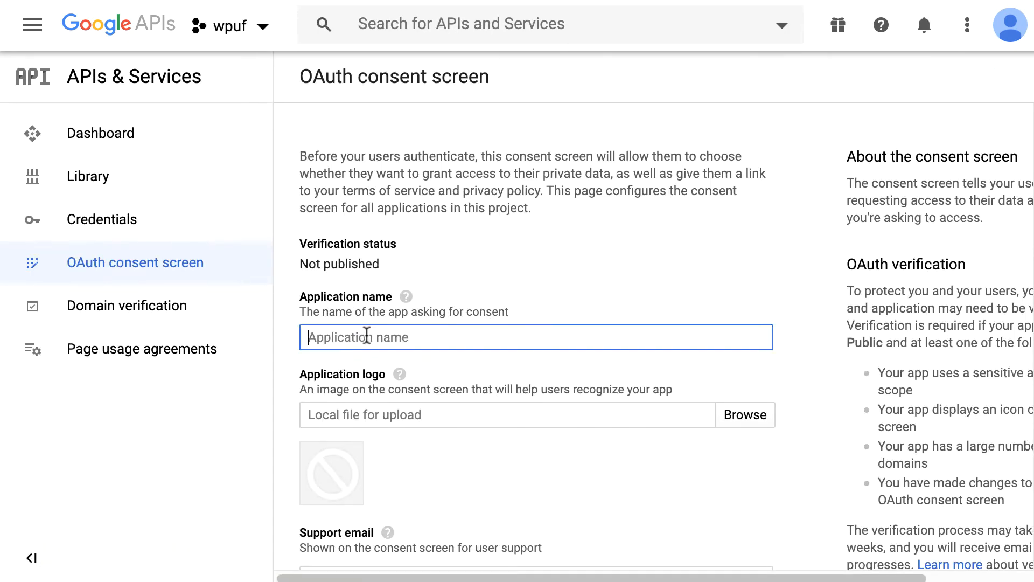
pyautogui.write('wpuf')
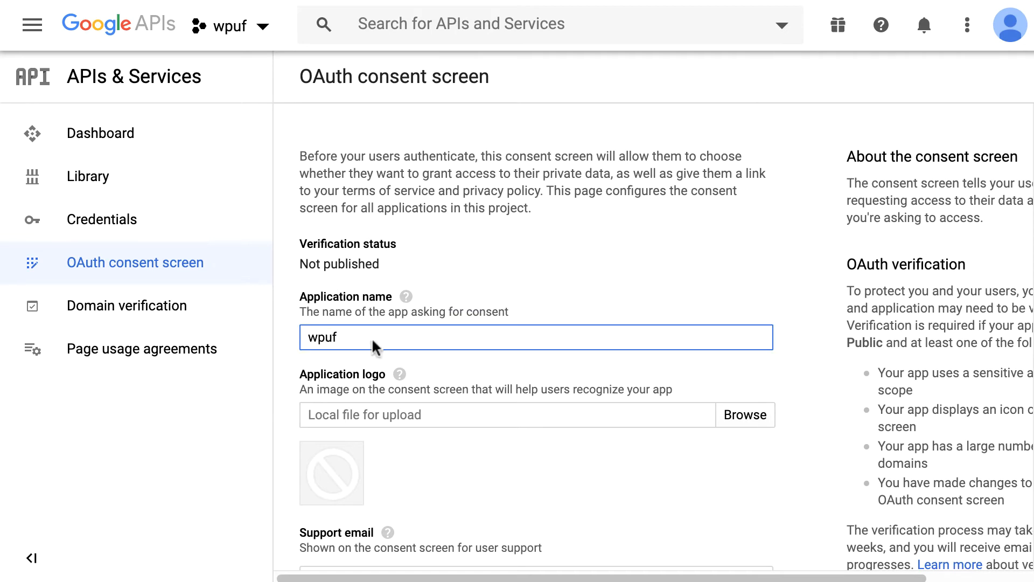
pyautogui.scroll(-3)
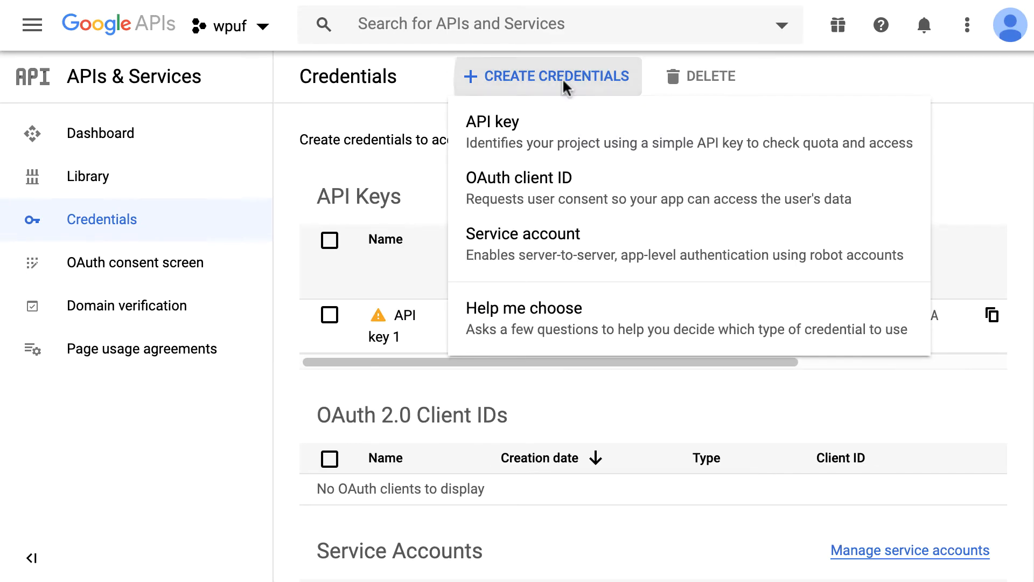
# - Create a Web application OAuth client ID so a client id and secret are issued
pyautogui.click(518, 178)
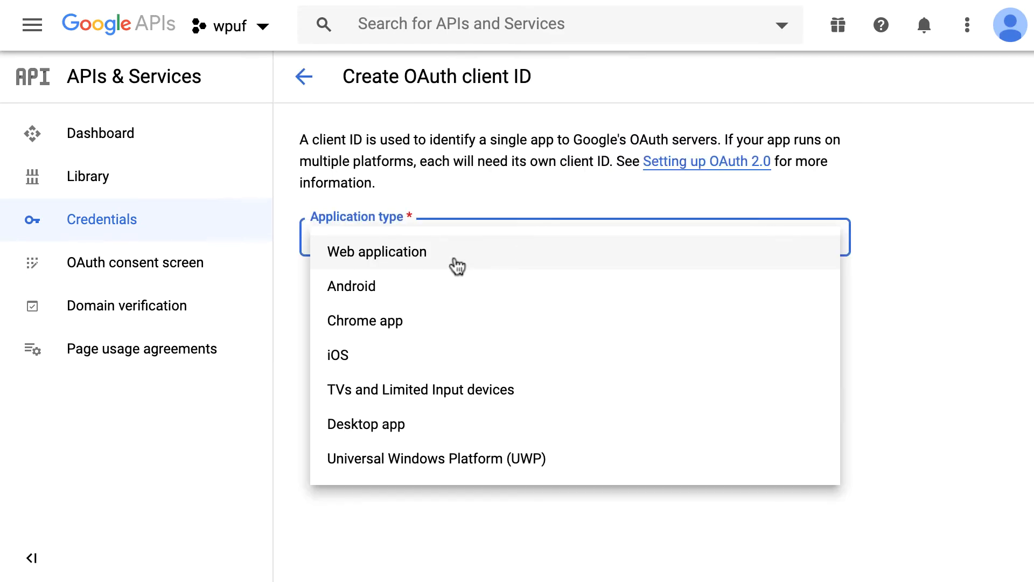
pyautogui.click(377, 251)
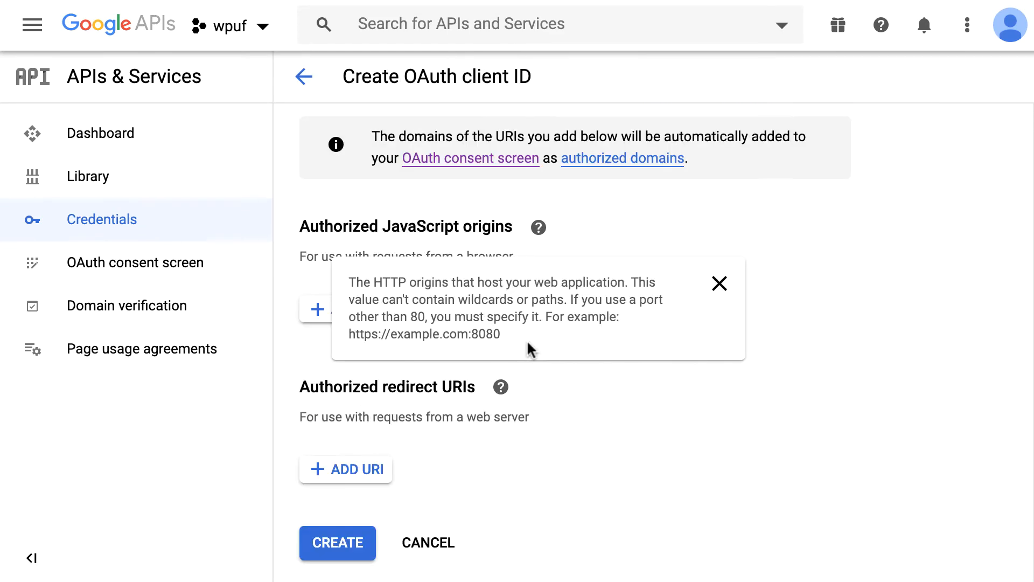
pyautogui.click(338, 543)
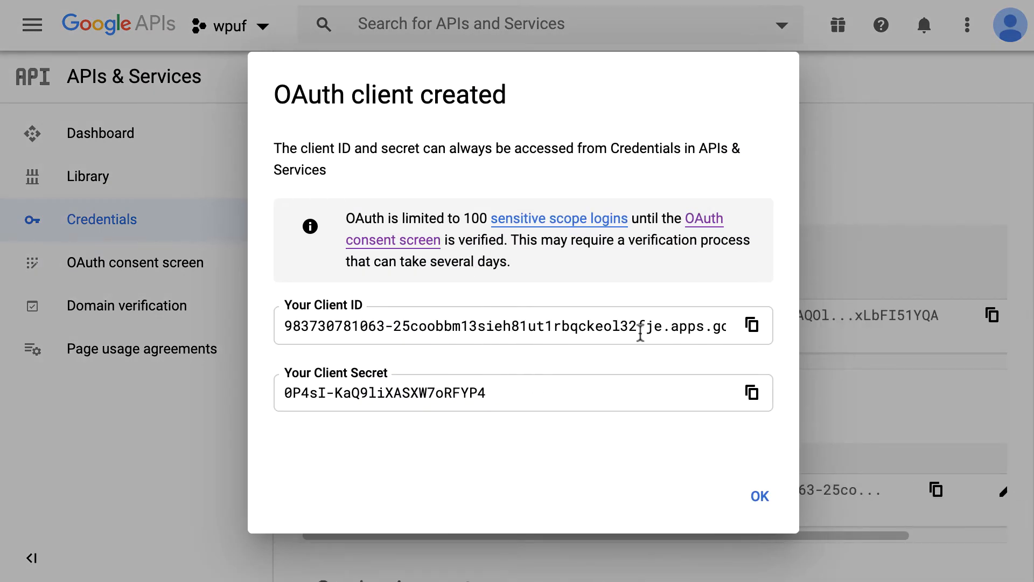
pyautogui.click(751, 324)
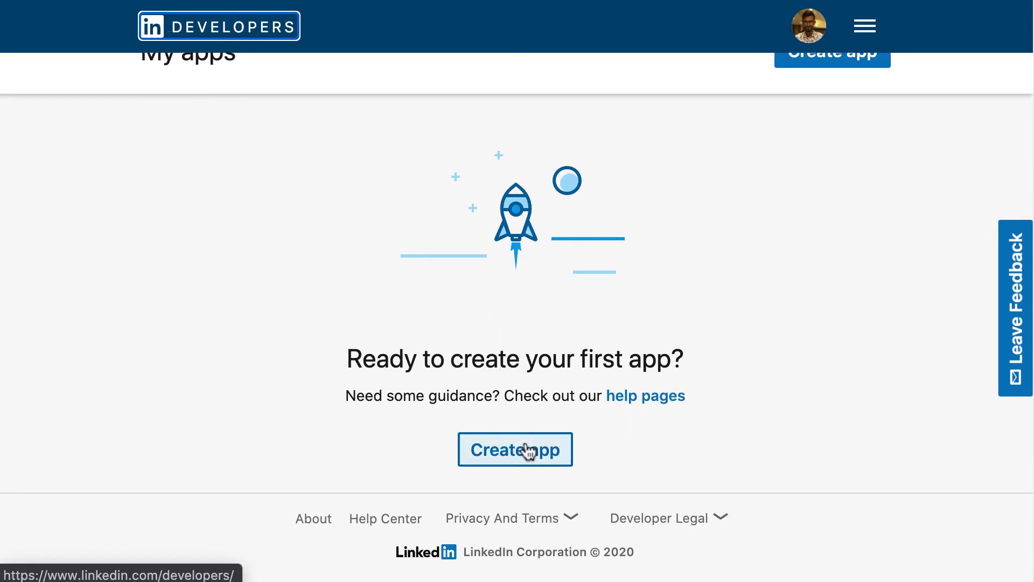
# - Create the wpuf LinkedIn app and fill its client id and secret into the WordPress LinkedIn fields
pyautogui.click(515, 449)
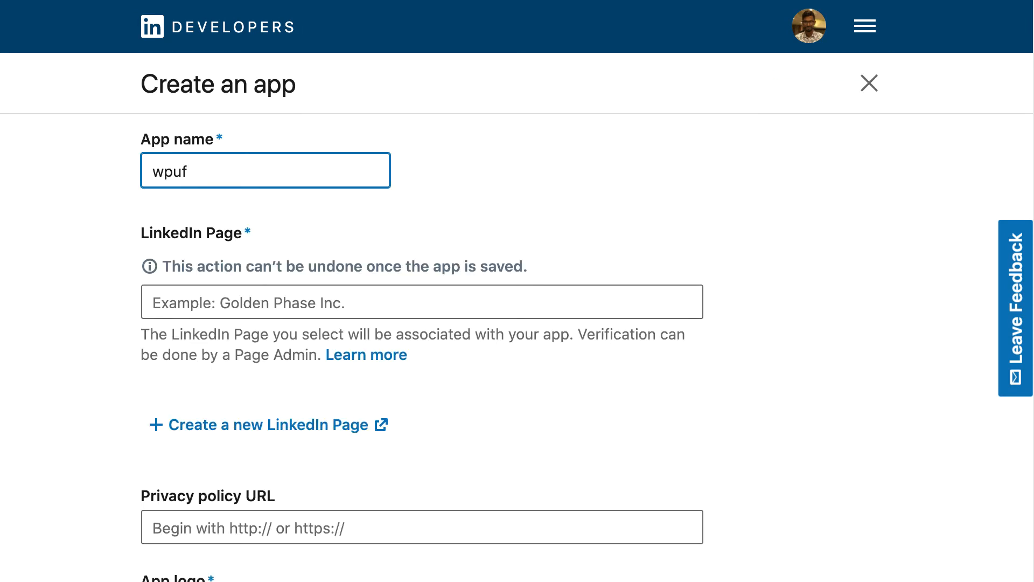
pyautogui.write('we')
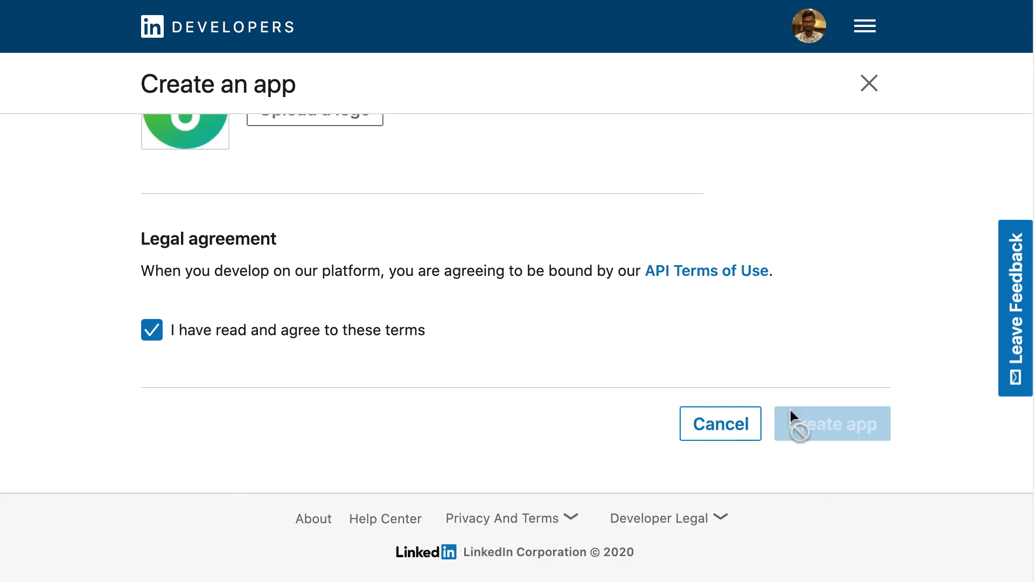
pyautogui.click(833, 423)
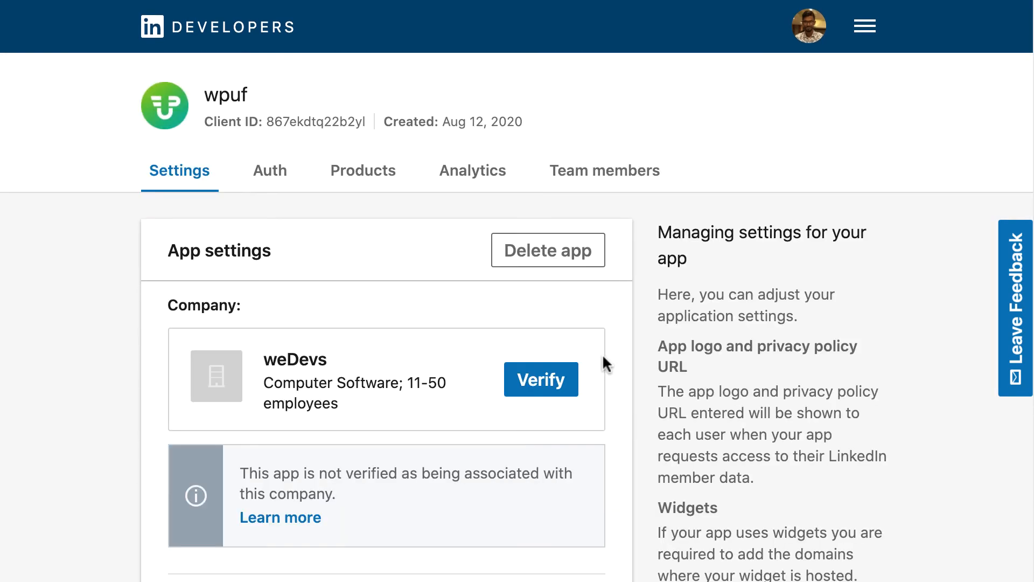
pyautogui.click(270, 171)
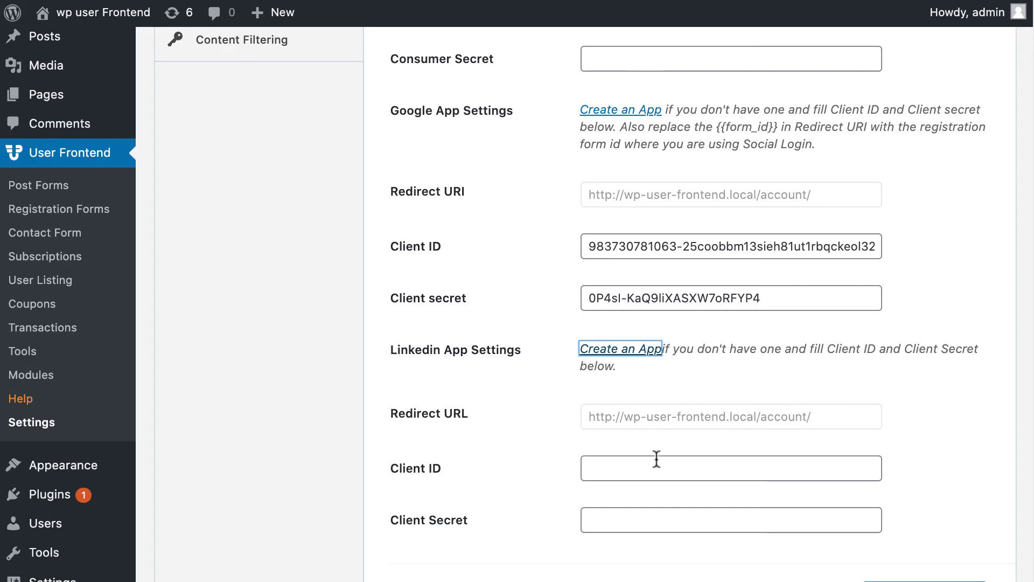
pyautogui.click(618, 348)
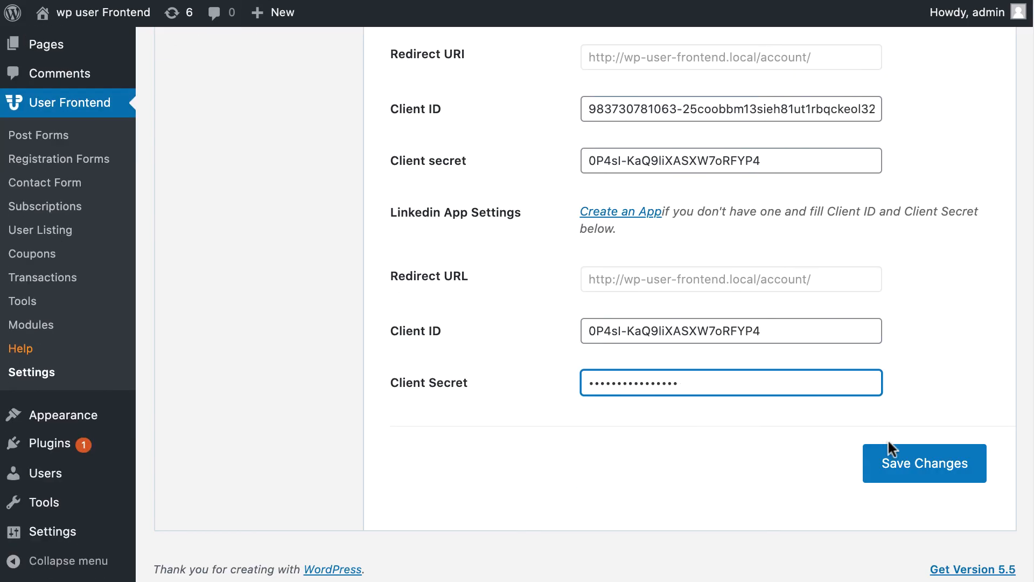
# - Save the settings and show the site's login page with Facebook, Google, Linkedin and Twitter buttons
pyautogui.click(924, 462)
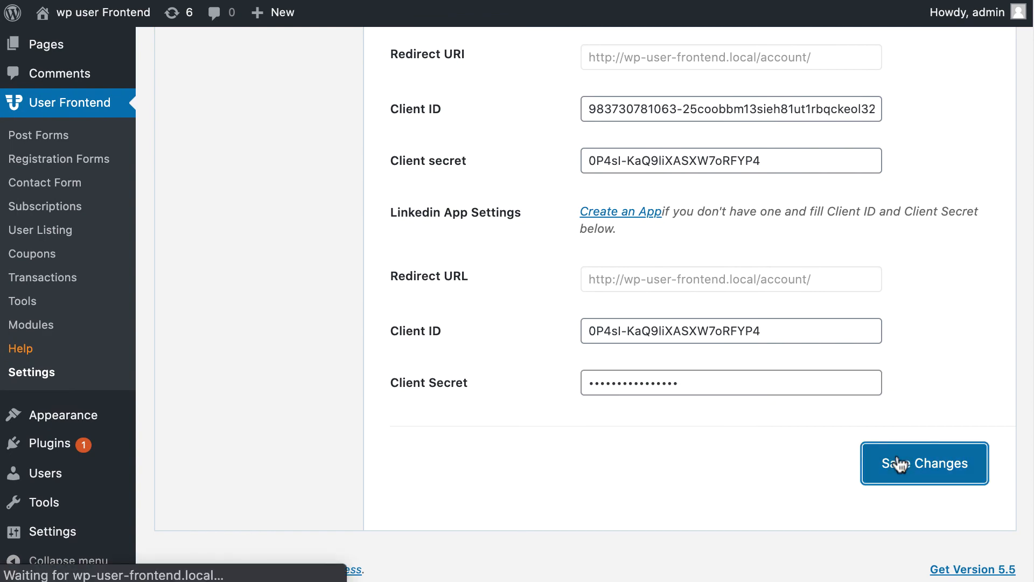
pyautogui.click(925, 463)
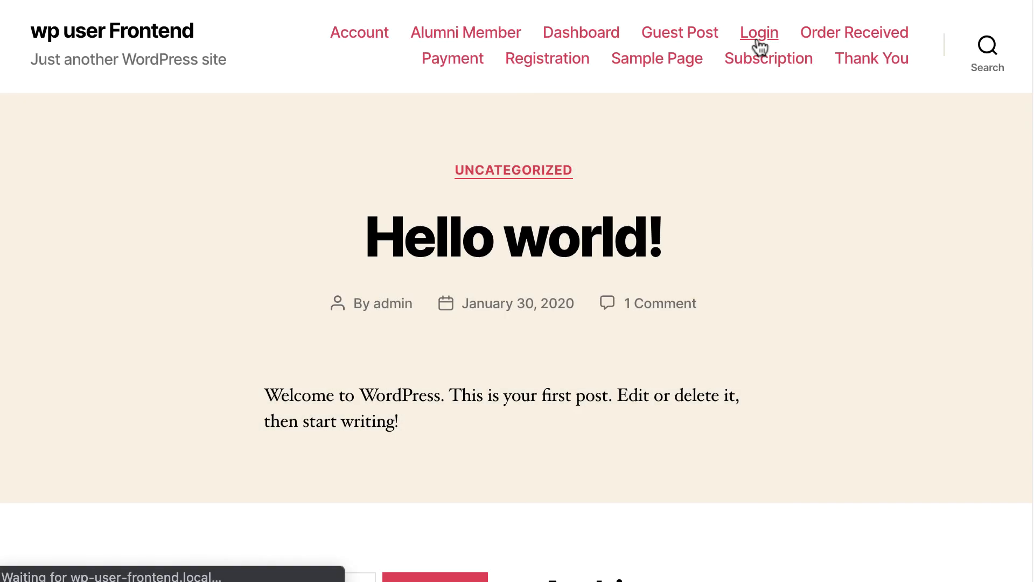
pyautogui.click(759, 32)
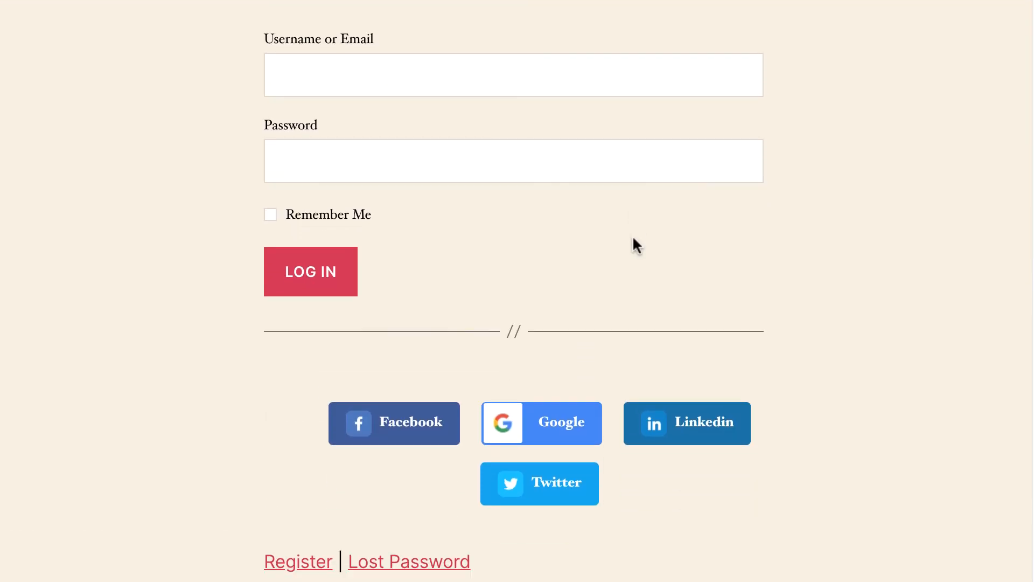